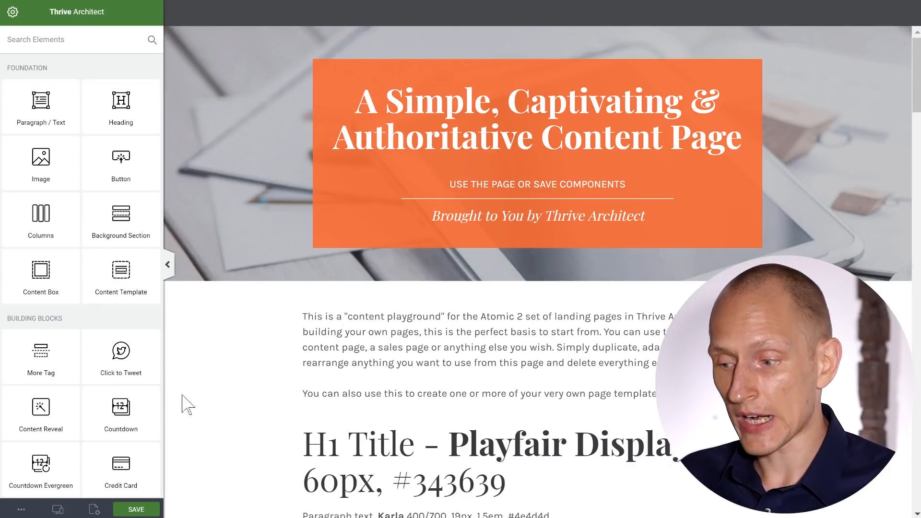
# - Open the Landing Page Settings under Template Setup to view the Remove Theme CSS option
pyautogui.click(13, 12)
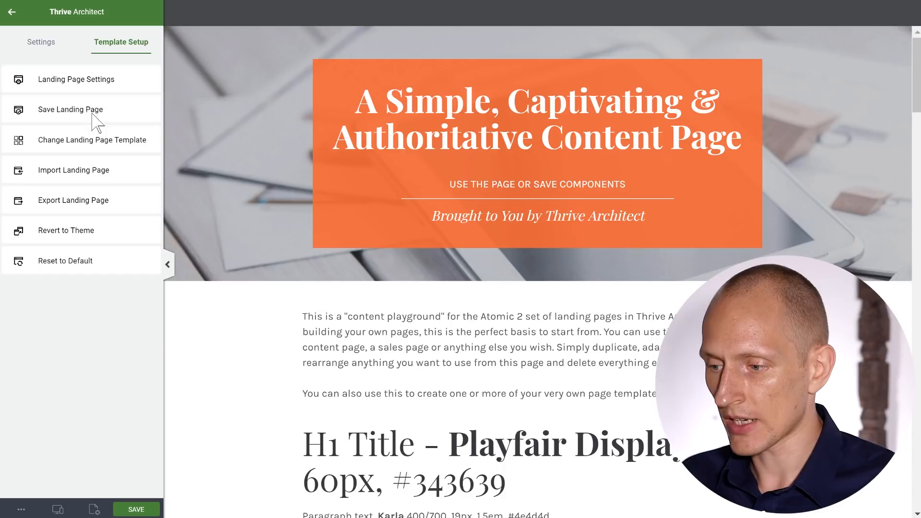
pyautogui.click(75, 79)
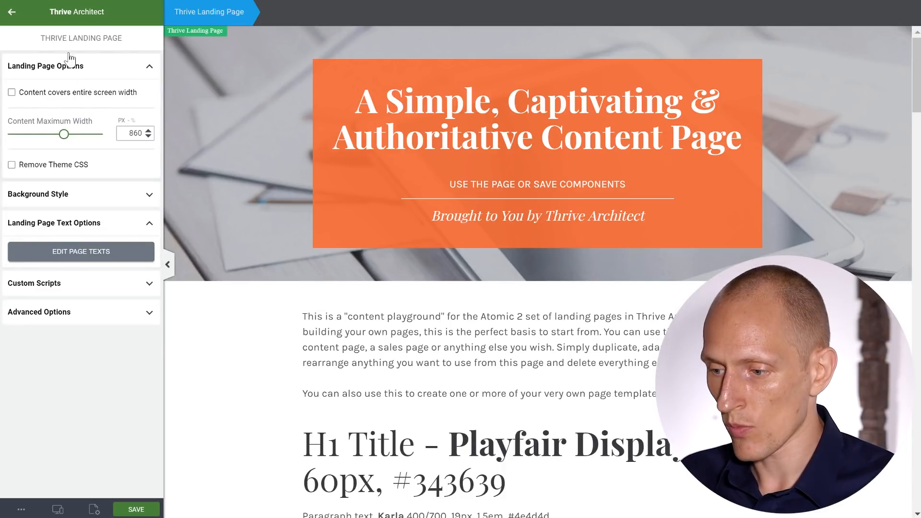
pyautogui.moveTo(11, 169)
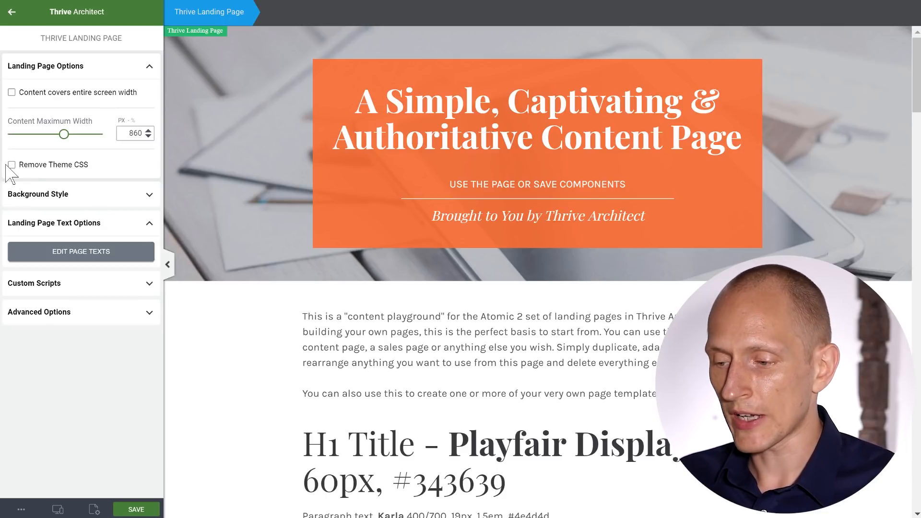
# - Go back to the elements panel and scroll down through the page content
pyautogui.click(12, 164)
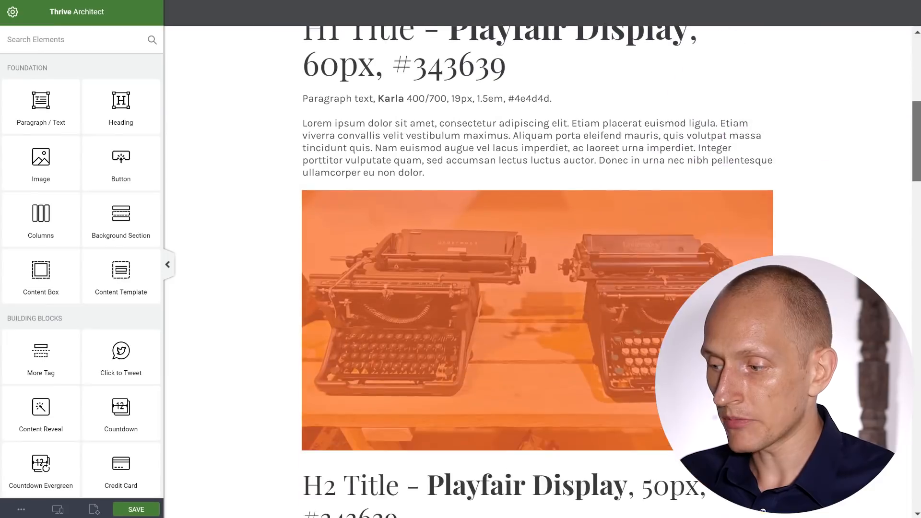
pyautogui.scroll(-3)
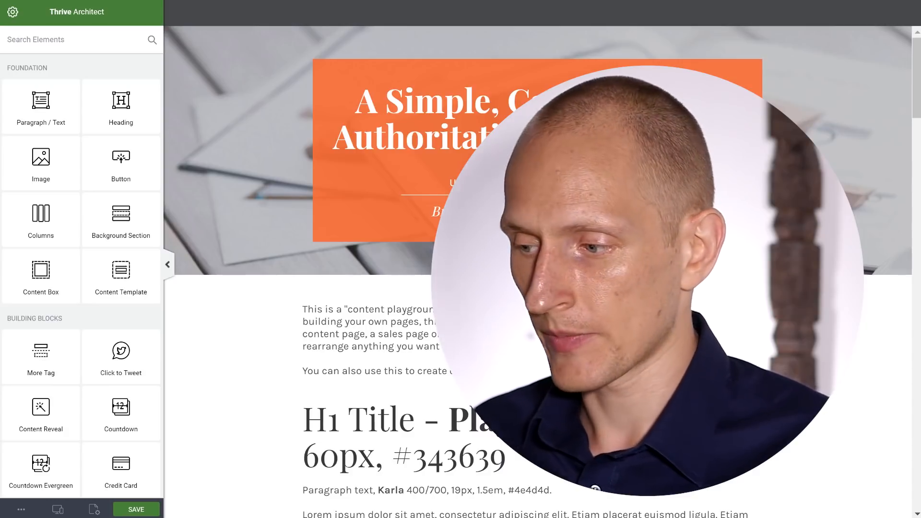
# - Scroll down to place a WordPress Content element below the intro paragraphs
pyautogui.scroll(-3)
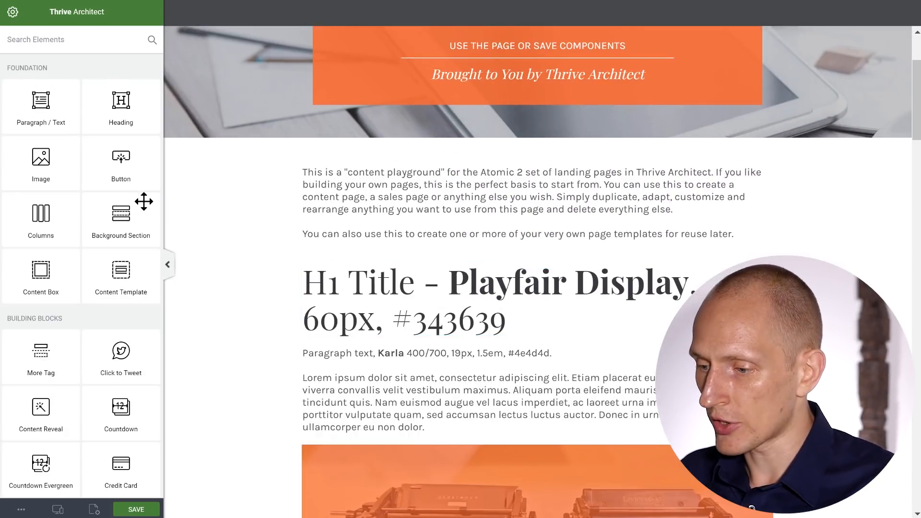
pyautogui.moveTo(40, 157)
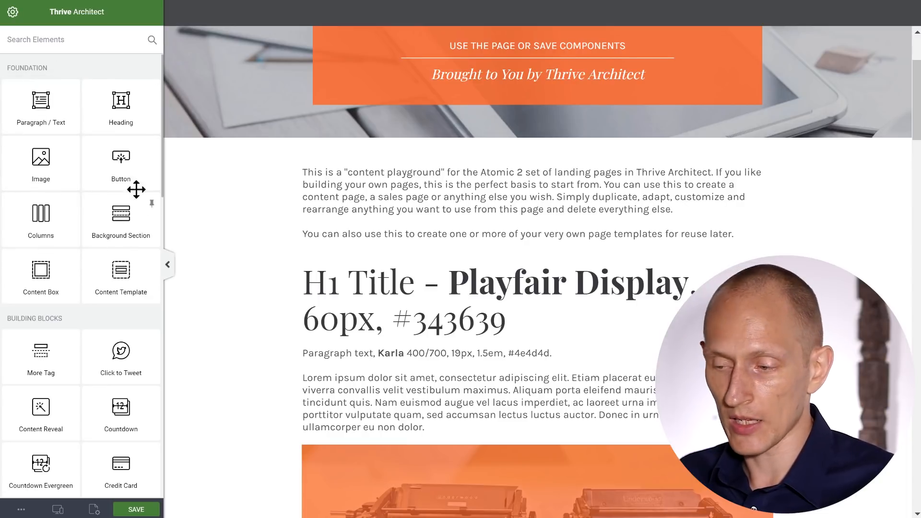
pyautogui.scroll(-3)
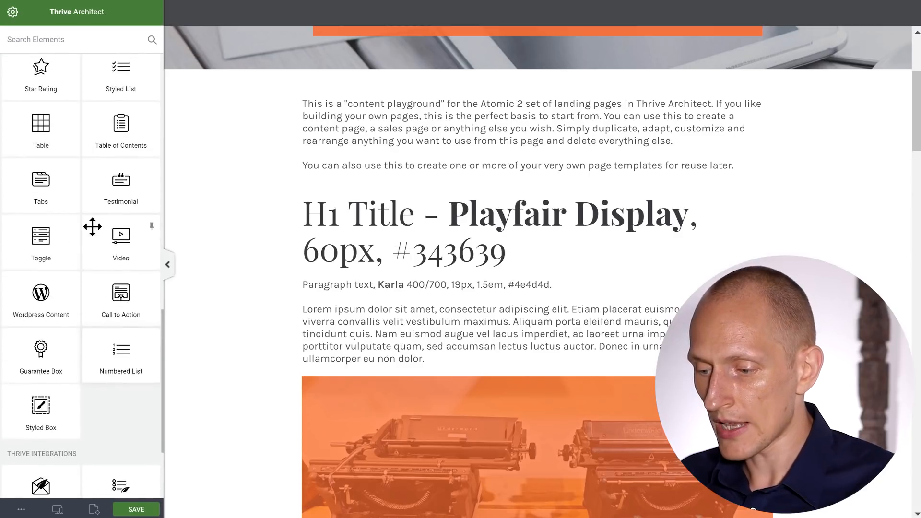
pyautogui.scroll(-3)
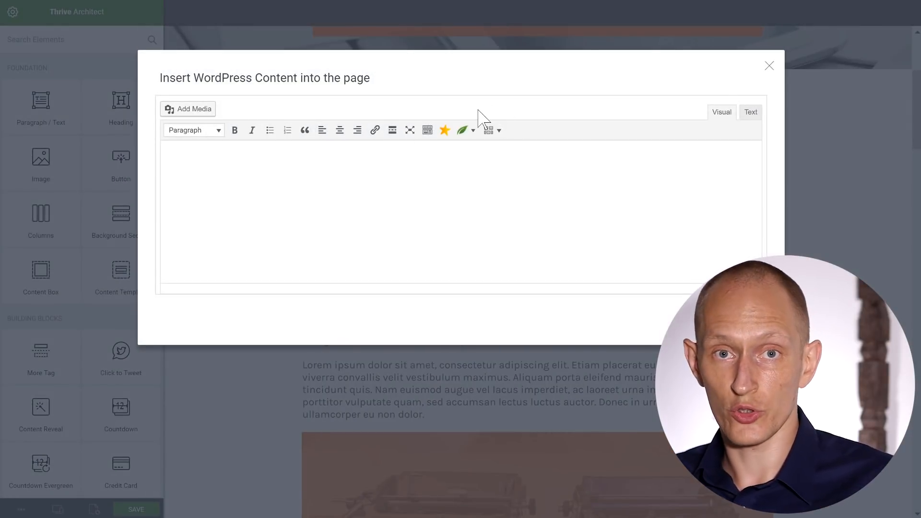
# - Insert a blue, style 1 Icon Box shortcode with an image and box text
pyautogui.click(462, 130)
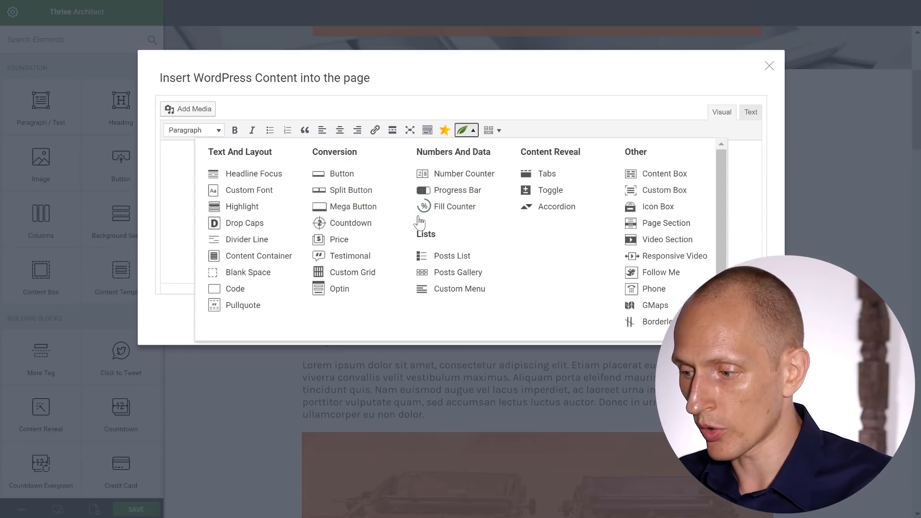
pyautogui.moveTo(556, 228)
pyautogui.write('asdf asdf asdf asdf asdf awerfwa efasdf')
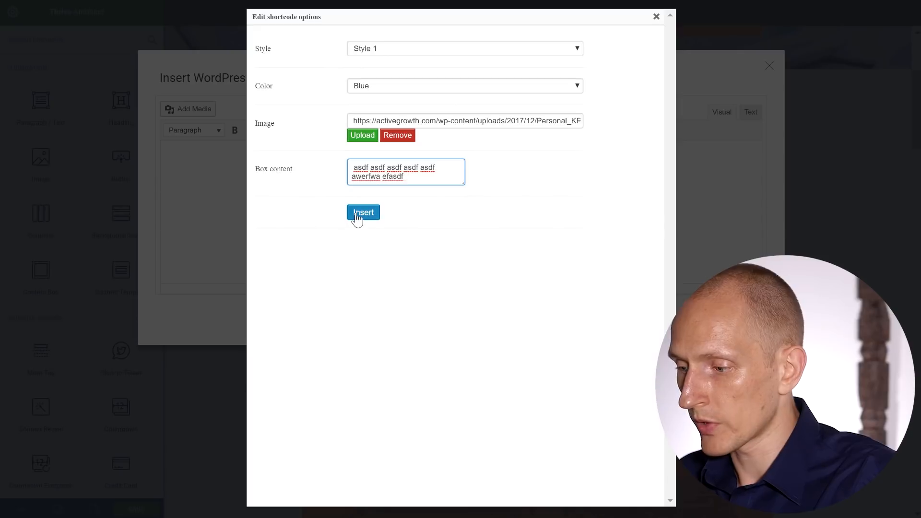
pyautogui.click(363, 212)
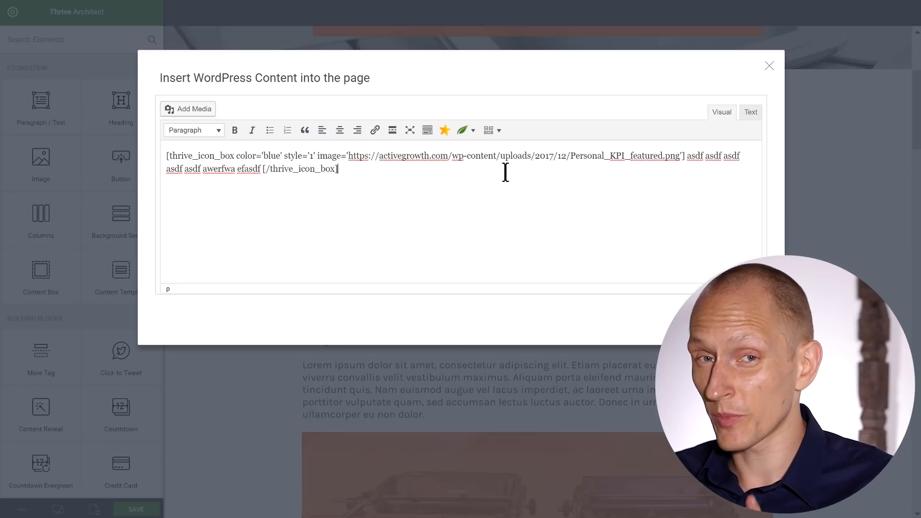
pyautogui.moveTo(696, 493)
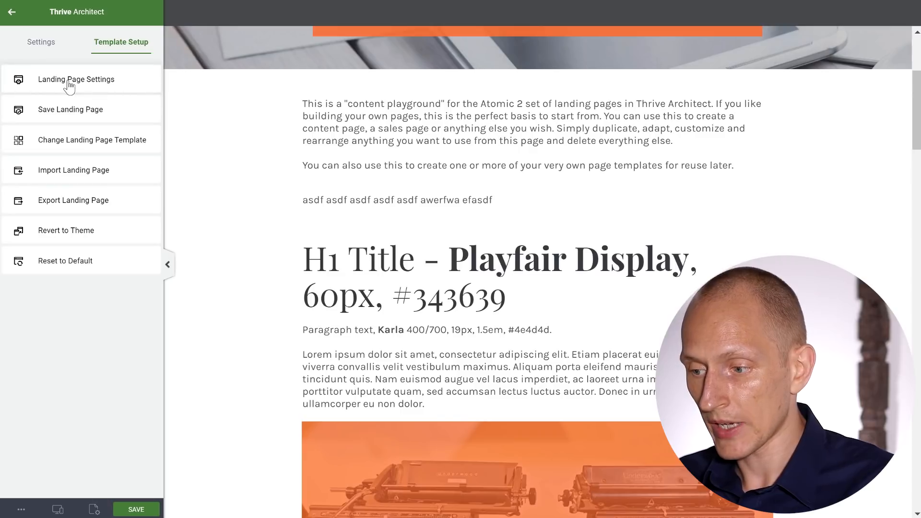
# - Reopen Landing Page Settings, keeping Remove Theme CSS unchecked so the icon box is styled
pyautogui.click(75, 79)
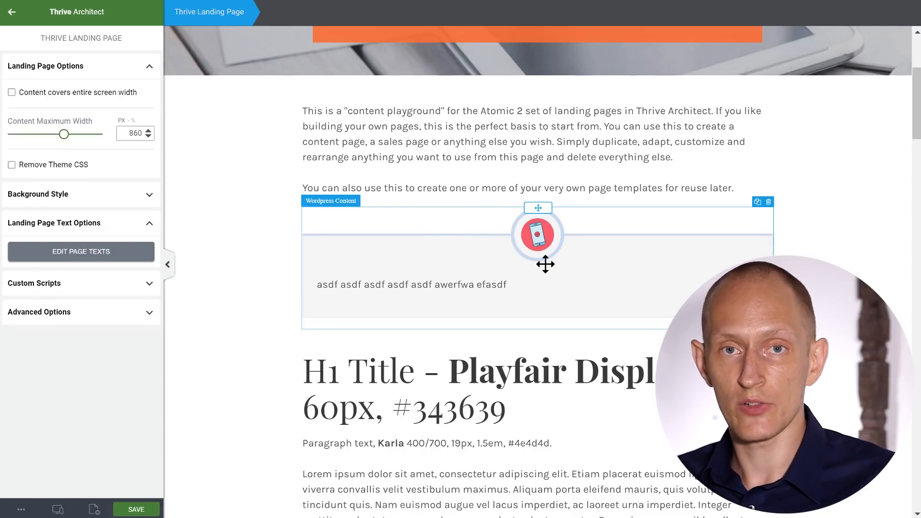
pyautogui.moveTo(645, 273)
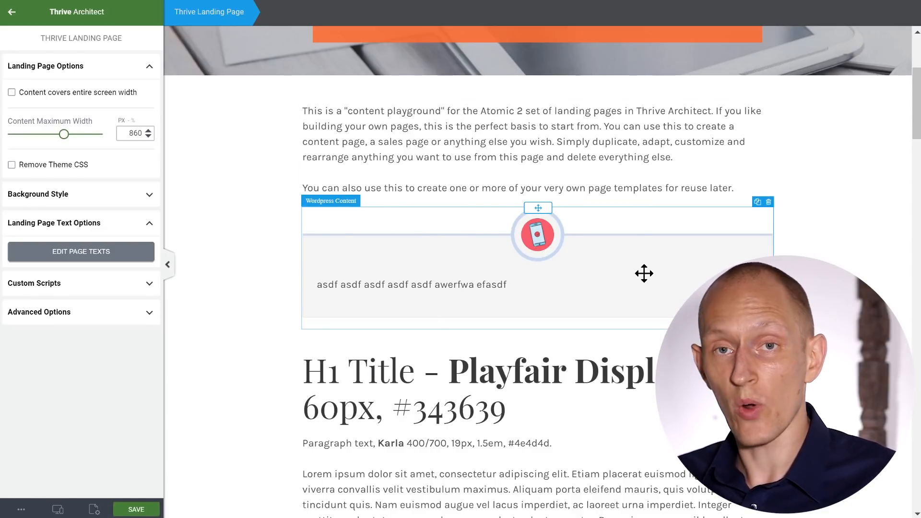